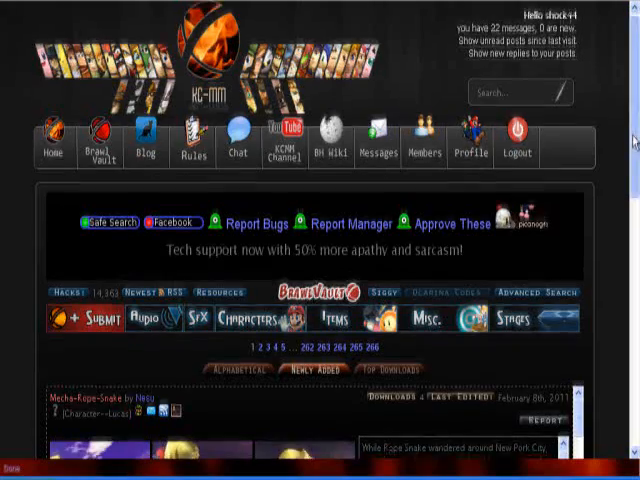
- Browse the character category folders, open Avatar, then reach the SD card's RSBE Sonic fighter folder
scroll(down, 3)
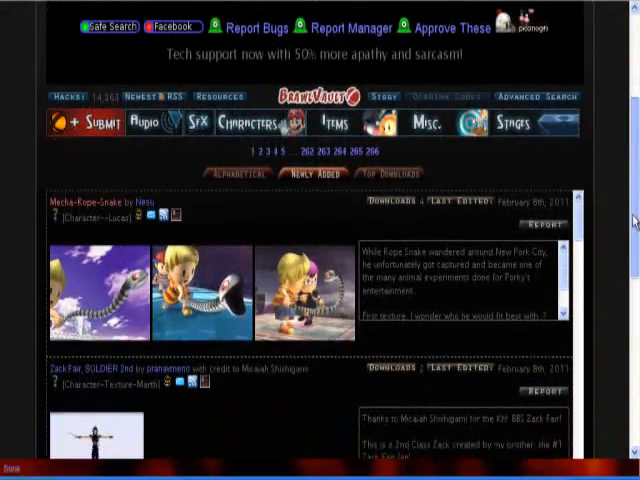
scroll(down, 3)
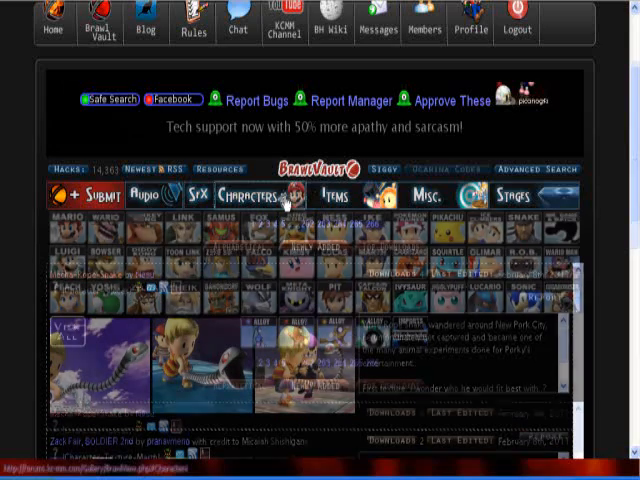
click(245, 195)
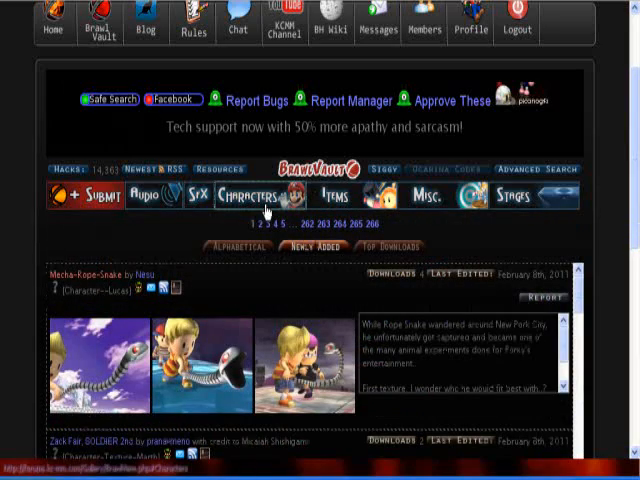
scroll(down, 3)
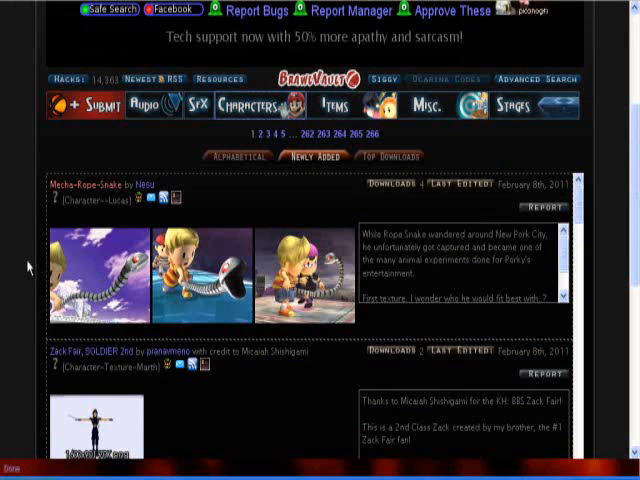
mouse_move(28, 268)
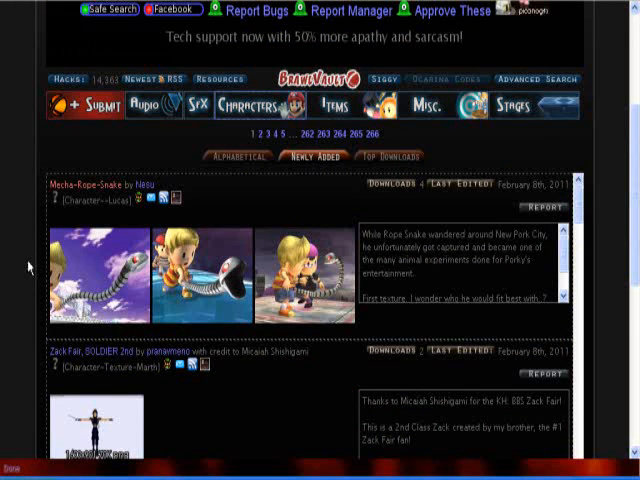
mouse_move(262, 375)
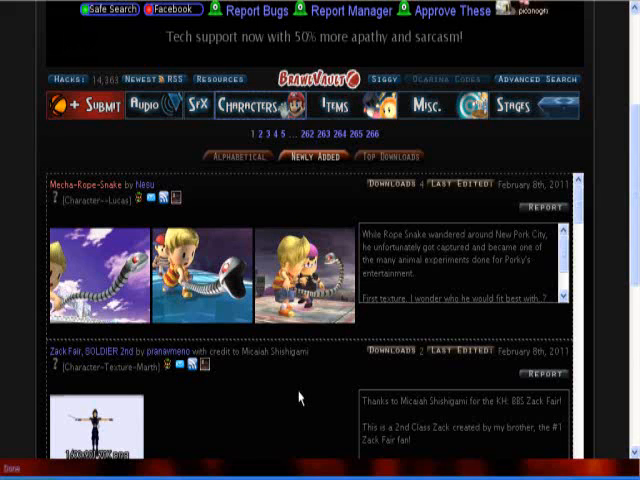
mouse_move(287, 390)
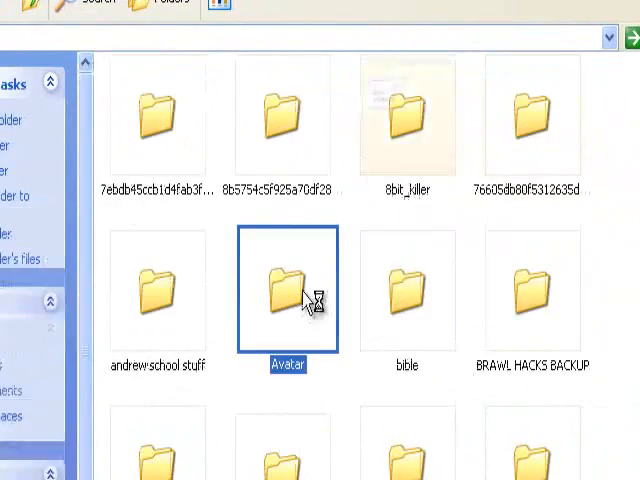
double_click(287, 288)
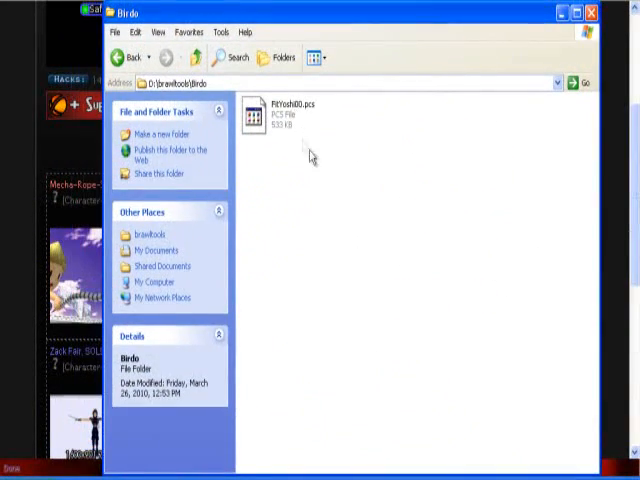
mouse_move(318, 161)
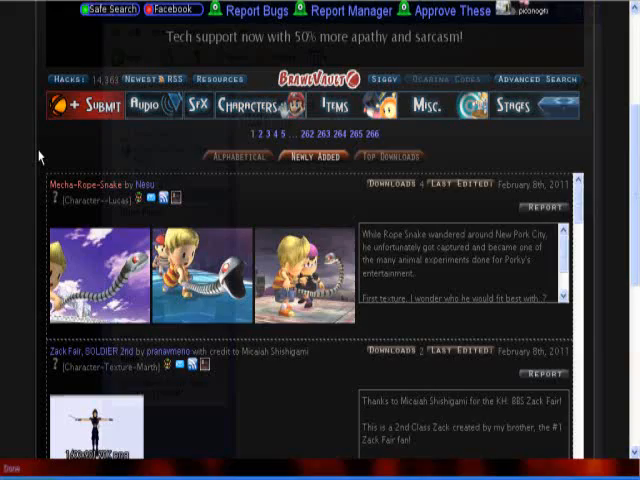
click(244, 104)
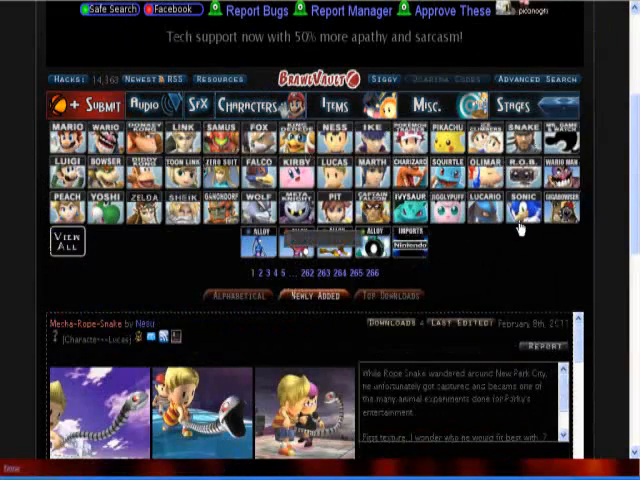
scroll(down, 3)
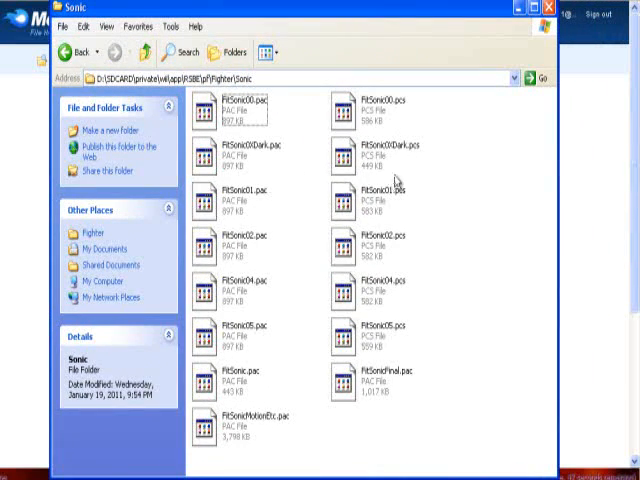
mouse_move(420, 310)
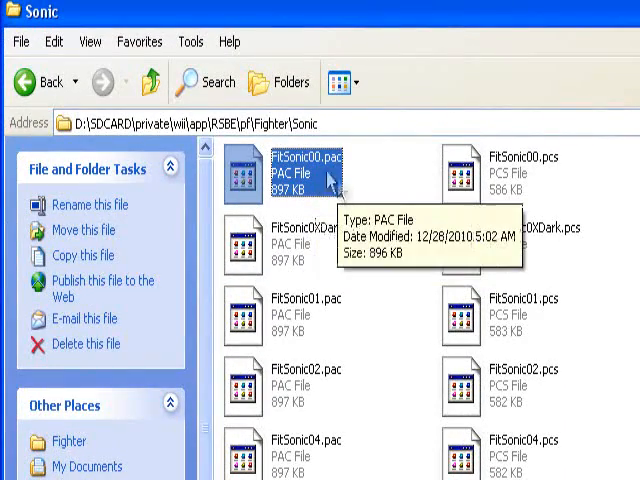
mouse_move(378, 242)
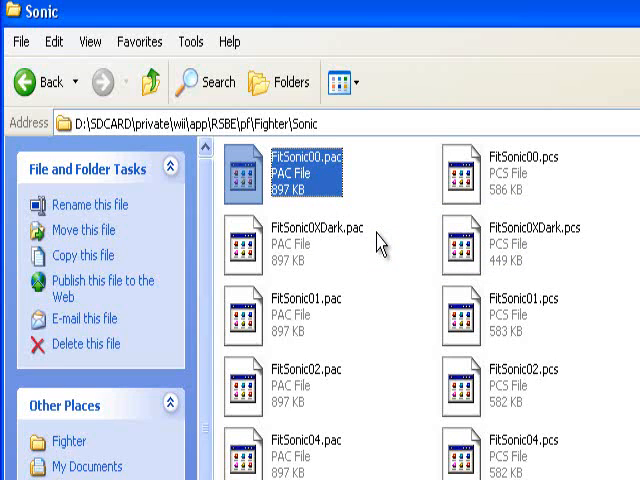
mouse_move(390, 255)
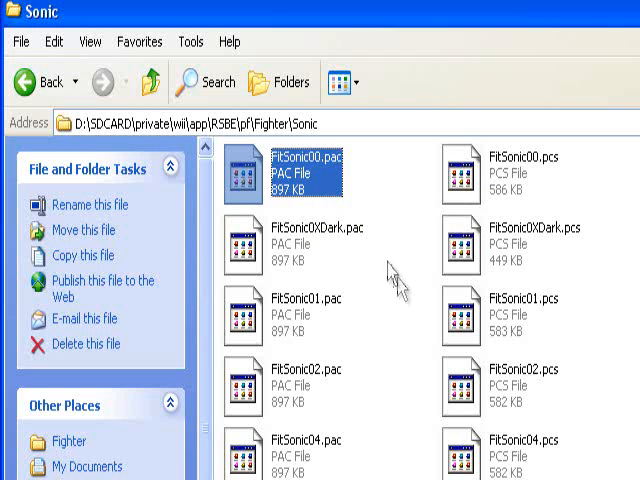
mouse_move(415, 342)
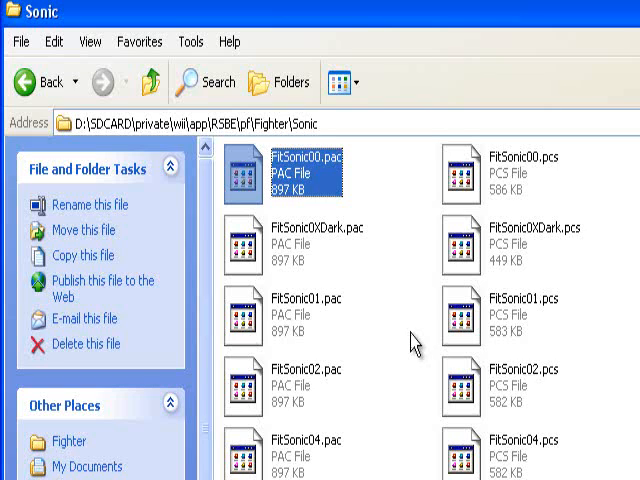
mouse_move(415, 345)
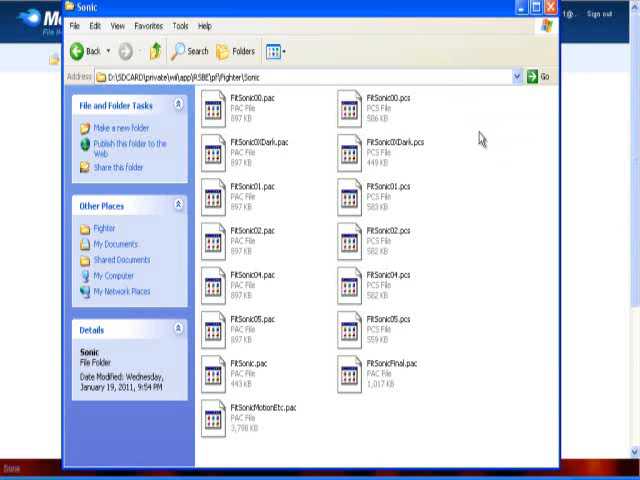
mouse_move(489, 218)
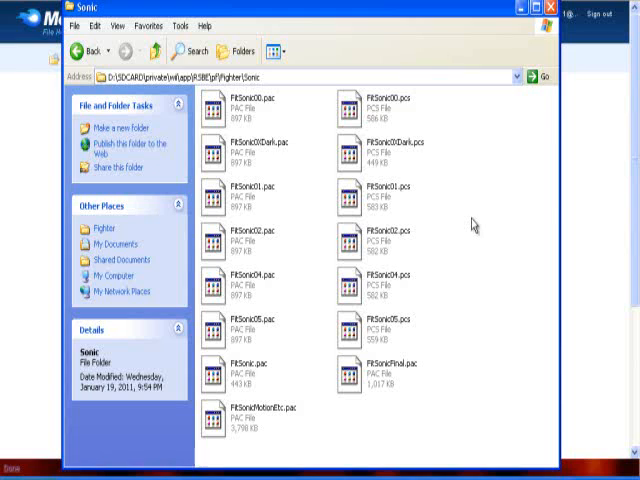
mouse_move(470, 224)
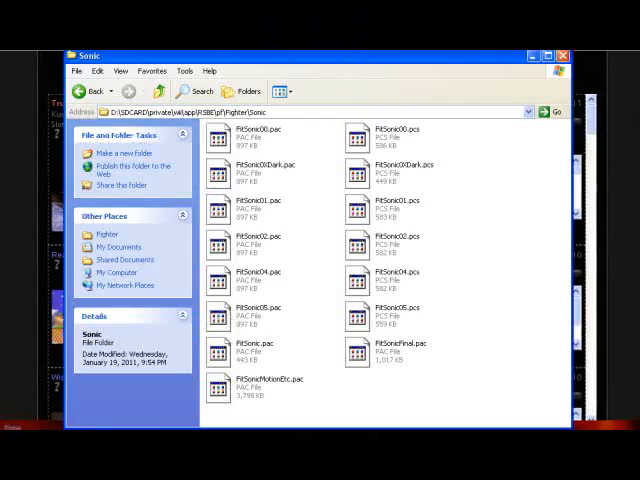
- Go back up from the Sonic fighter folder to D:\SDCARD\private
click(89, 91)
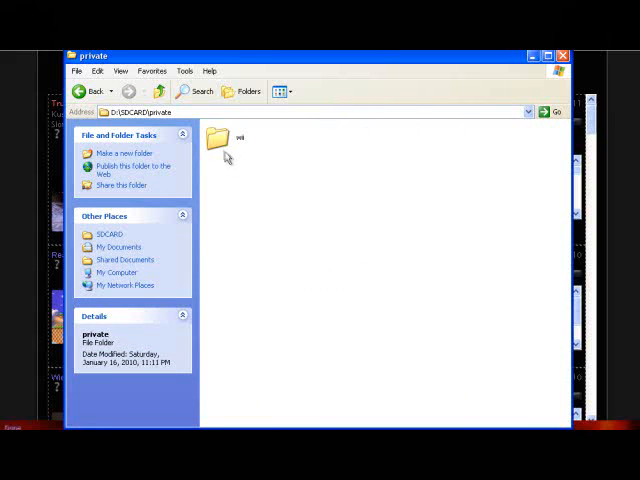
mouse_move(248, 173)
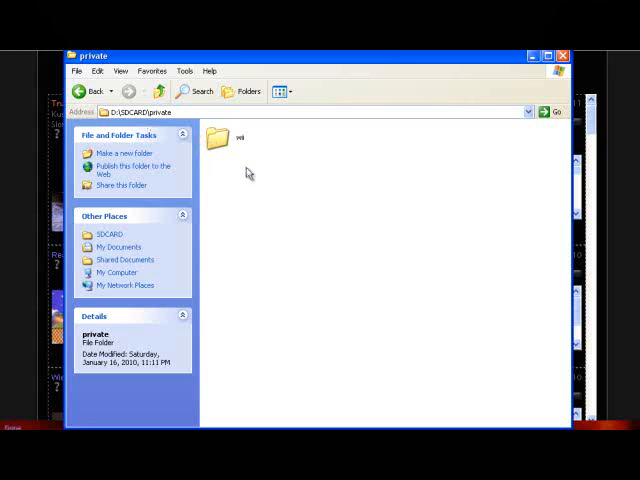
mouse_move(240, 168)
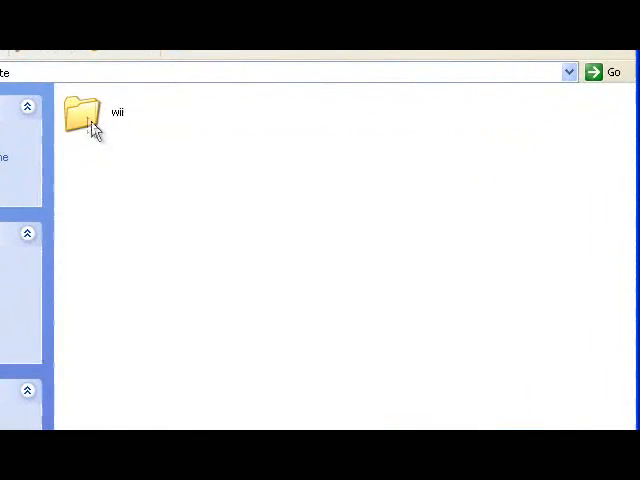
- Open the wii folder to show app, TITLE, loc.bak and loc.dat
double_click(80, 112)
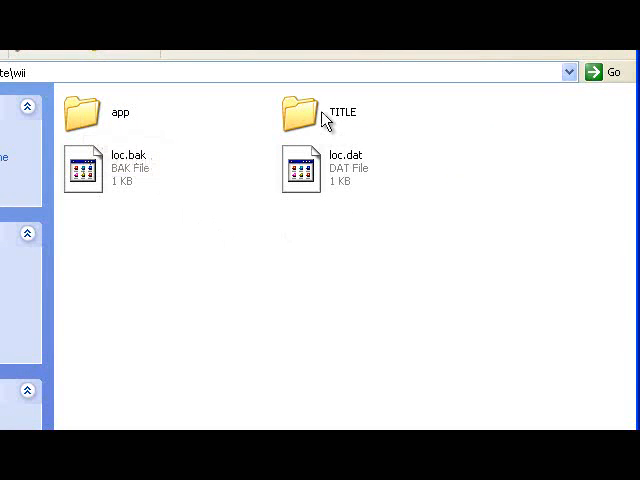
mouse_move(200, 278)
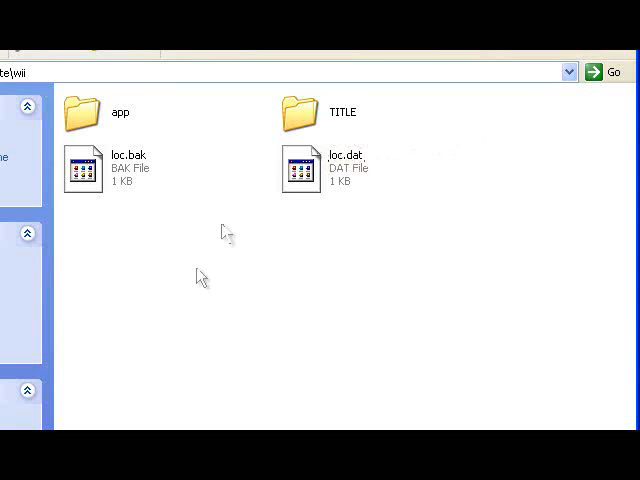
mouse_move(240, 212)
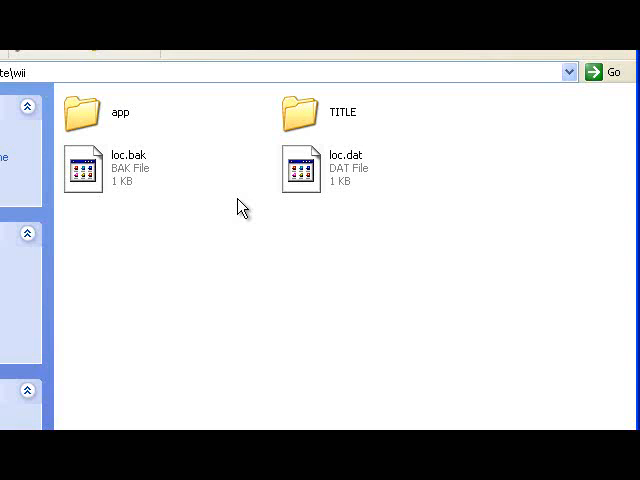
mouse_move(237, 200)
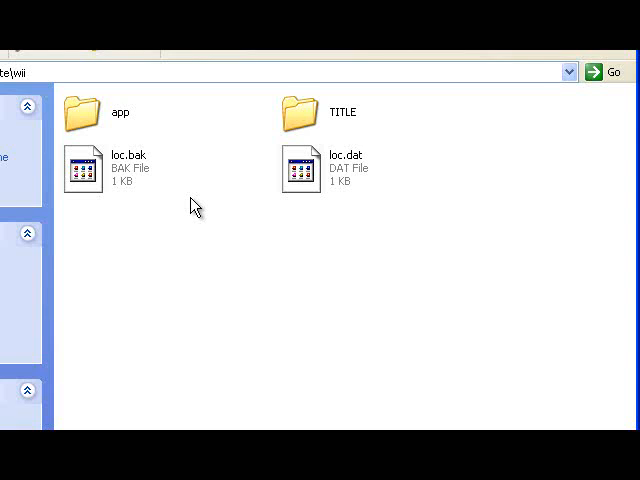
mouse_move(185, 199)
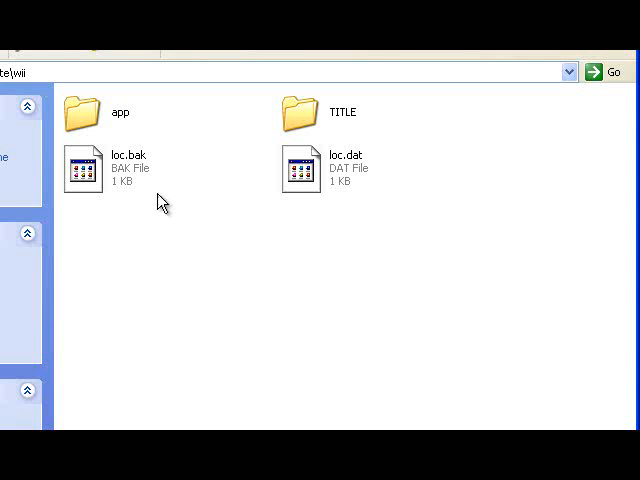
mouse_move(278, 118)
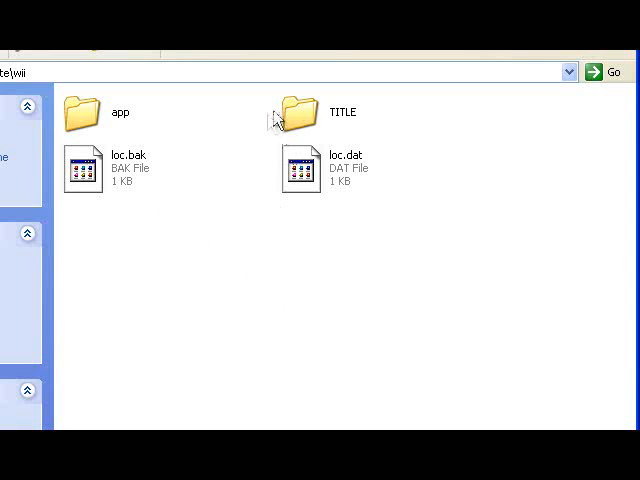
mouse_move(216, 289)
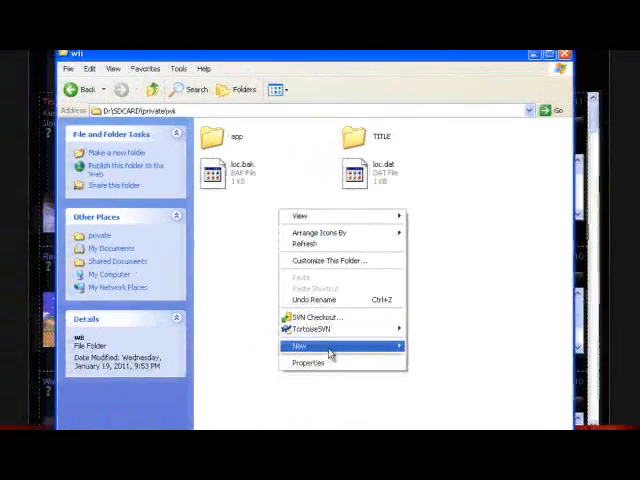
- Dismiss the context menu and return to the D:\SDCARD root listing
click(230, 170)
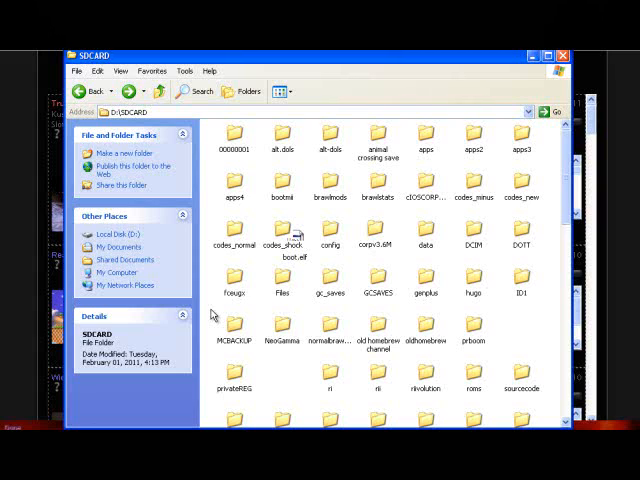
- Scroll the SD card root, then open private and its wii folder
scroll(down, 3)
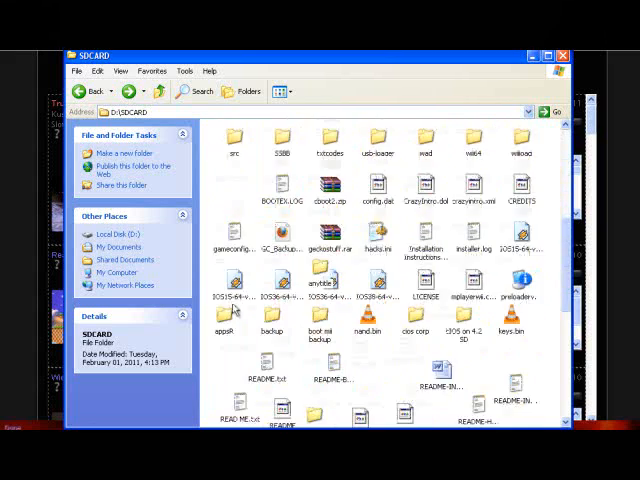
double_click(232, 140)
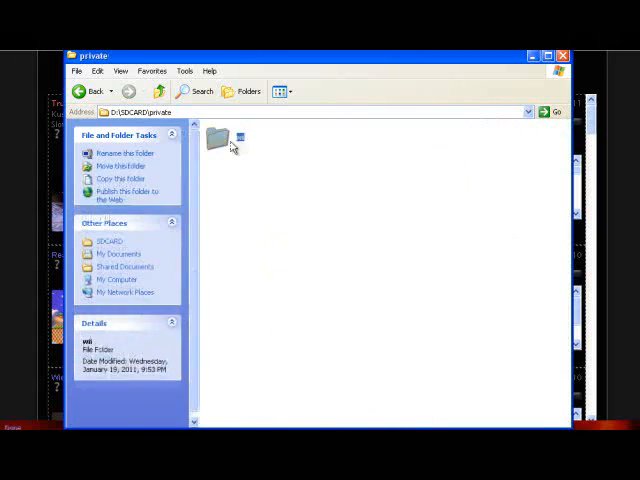
double_click(218, 138)
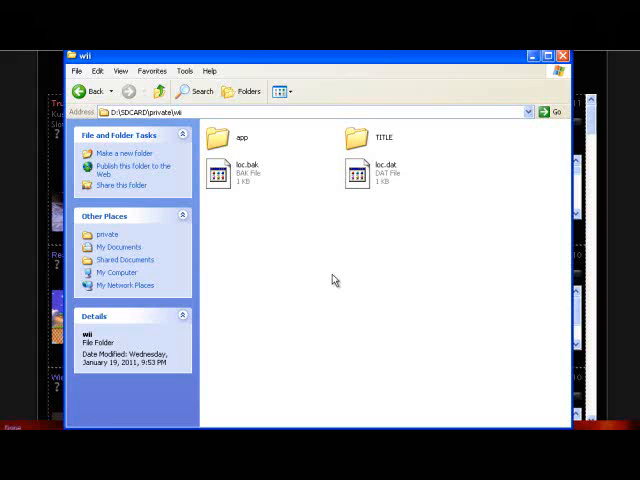
mouse_move(332, 279)
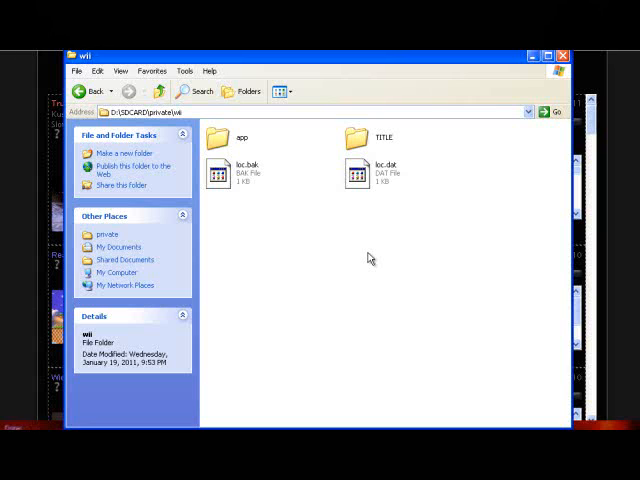
mouse_move(298, 187)
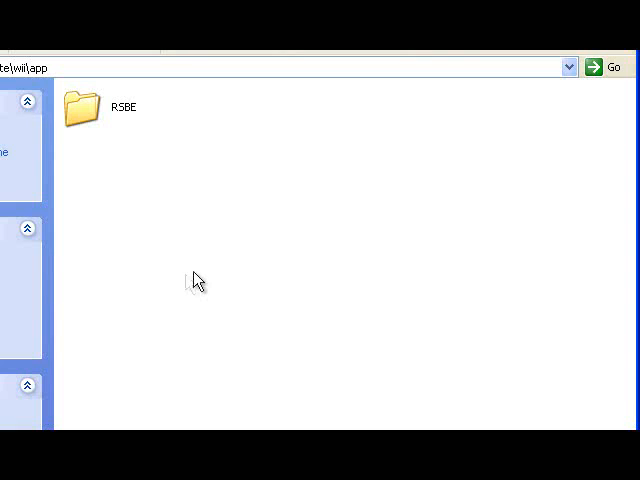
mouse_move(180, 278)
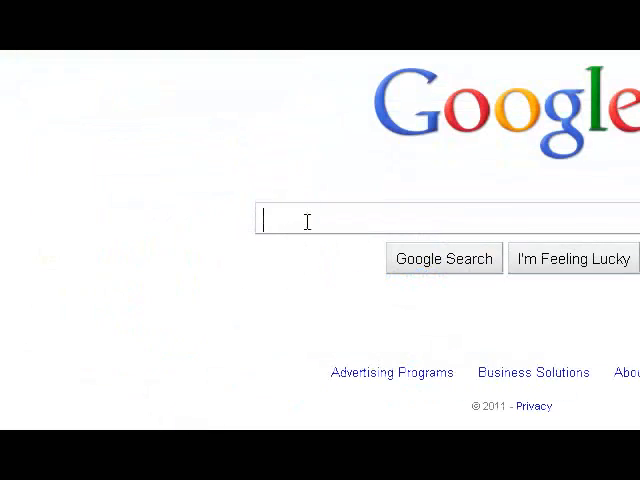
- Type "gecko os c" into the Google search box
text(gecko os)
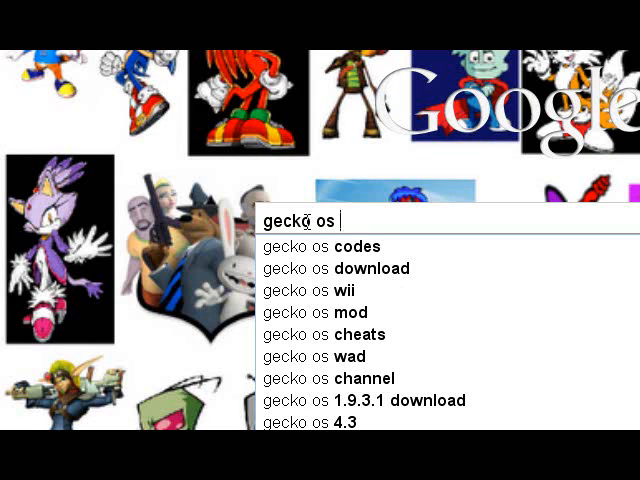
text(c)
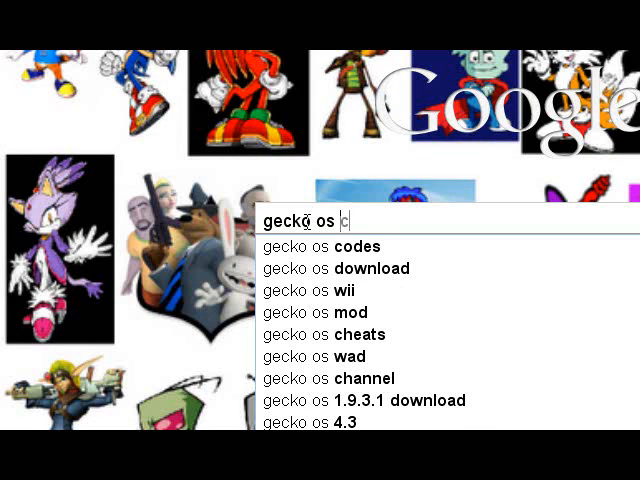